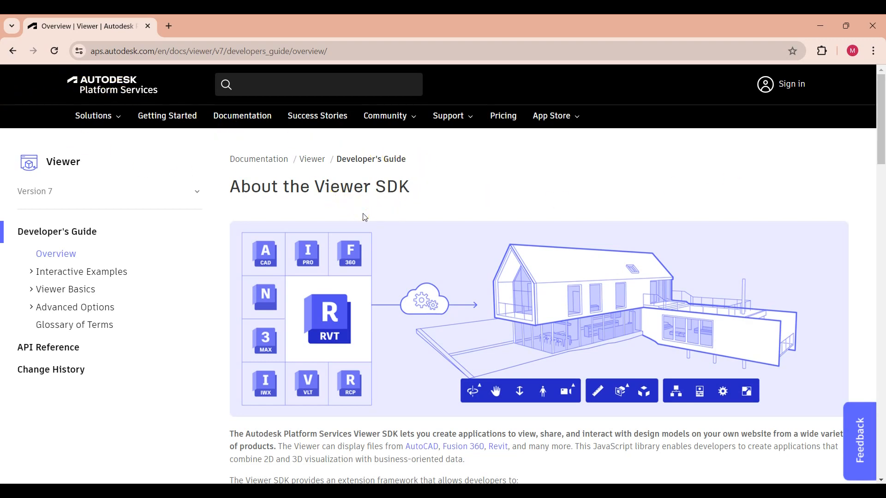
Orbit the sample spaceship under Try it out, then read the Viewer Basics guide
scroll(down, 3)
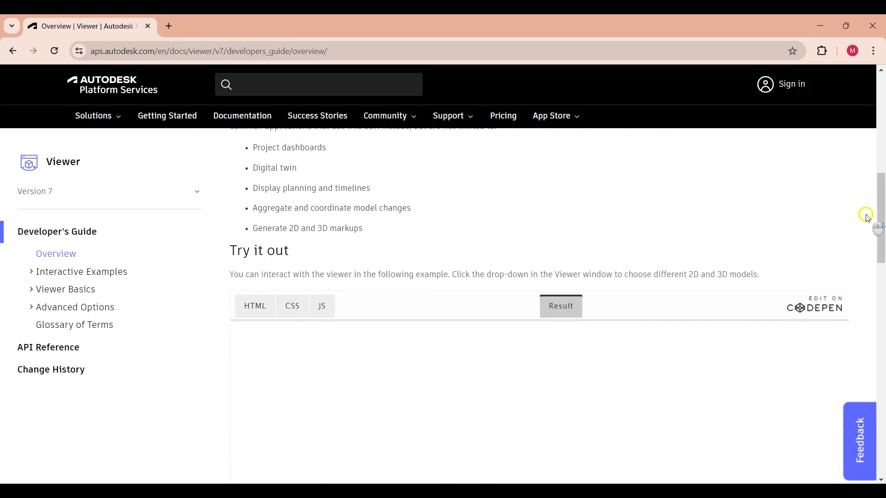
scroll(down, 3)
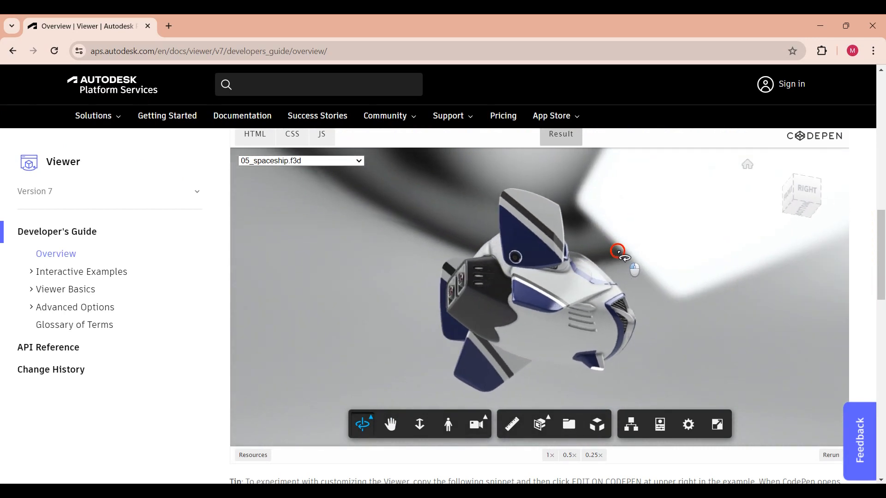
drag(618, 254, 717, 285)
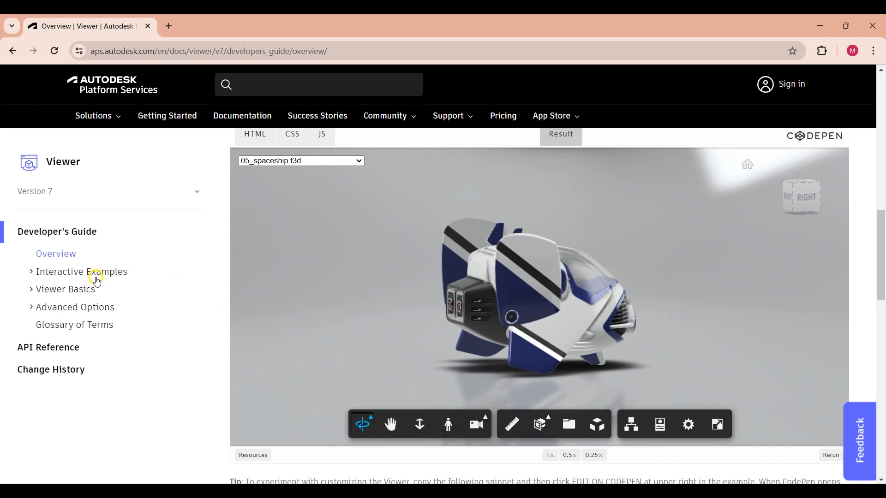
click(65, 289)
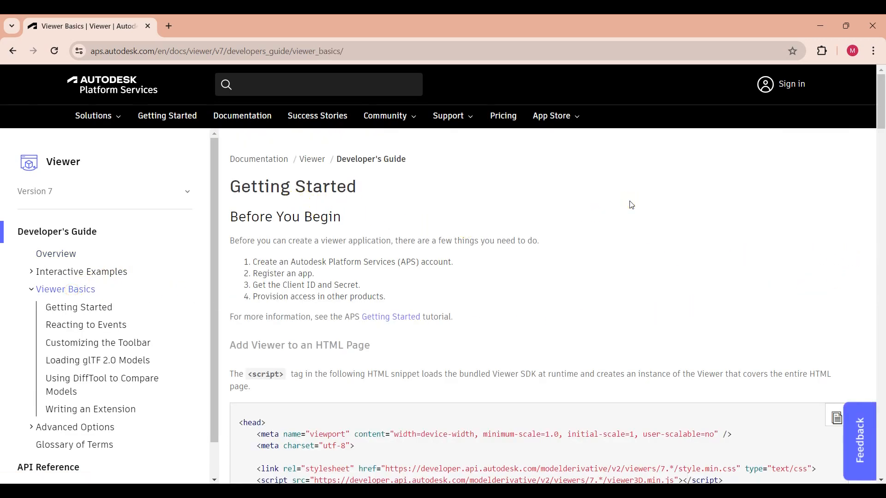
scroll(down, 3)
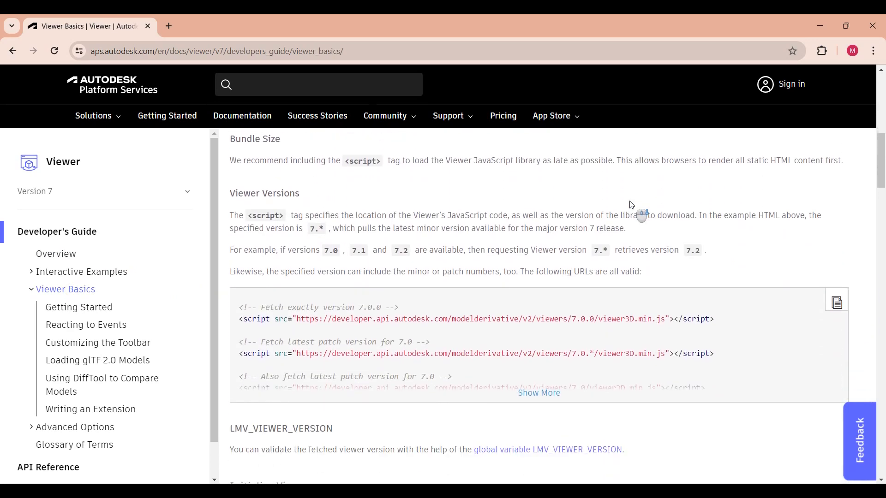
click(78, 307)
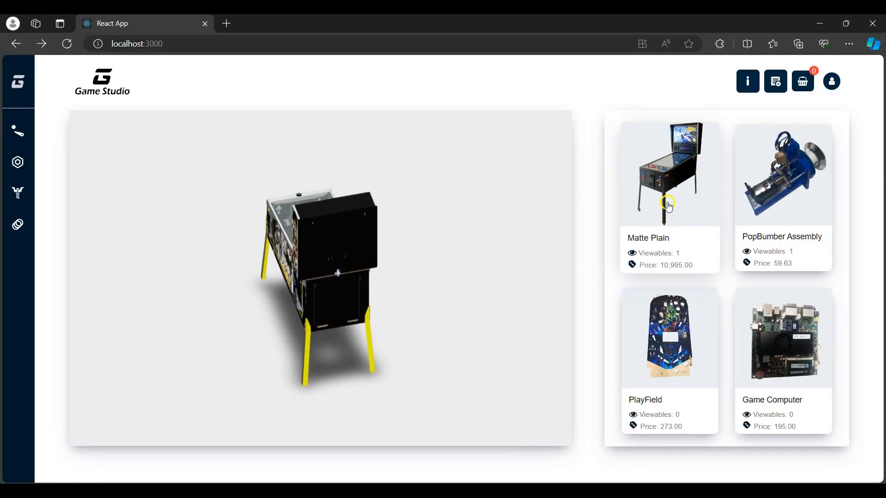
Open the Matte Plain pinball machine from the home page
click(669, 173)
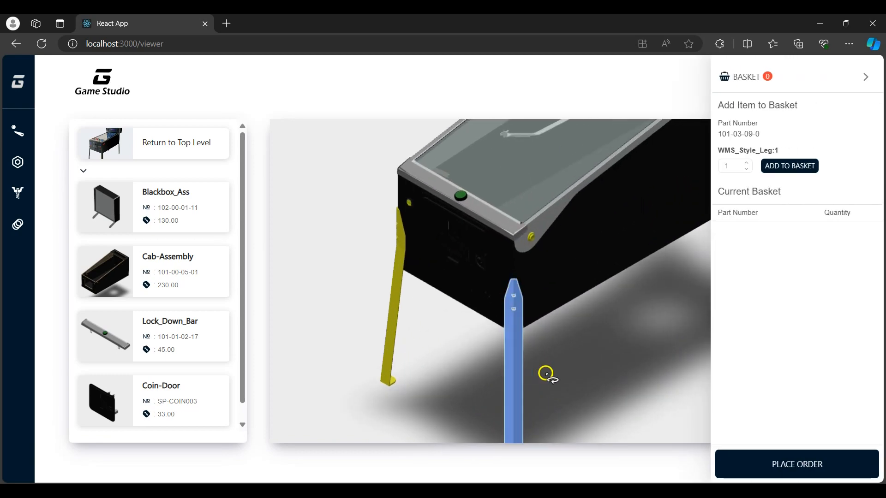
mouse_move(801, 97)
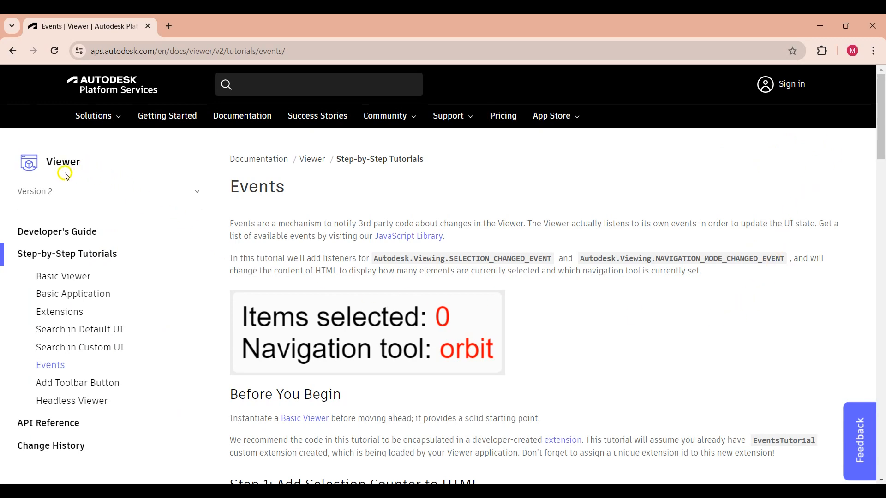
mouse_move(613, 340)
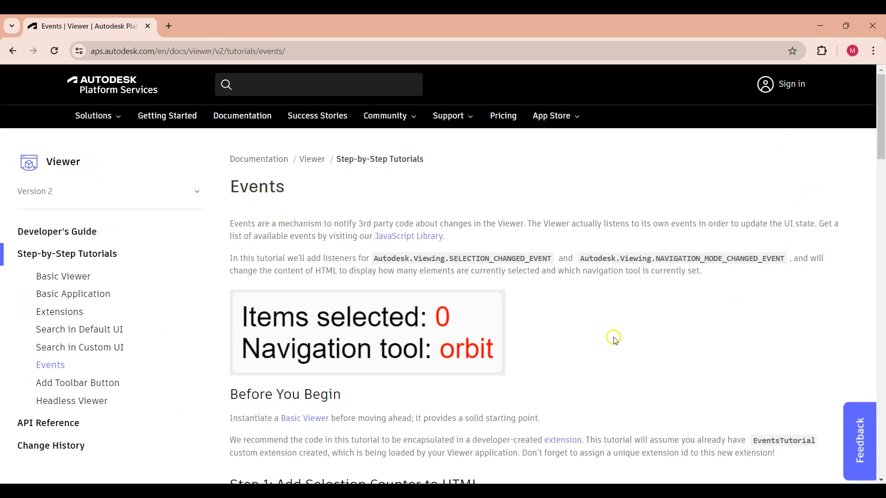
mouse_move(605, 326)
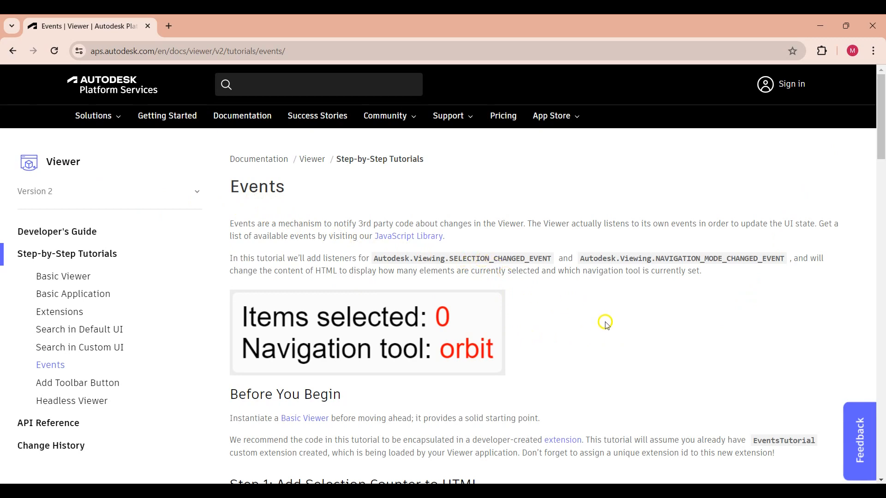
mouse_move(609, 324)
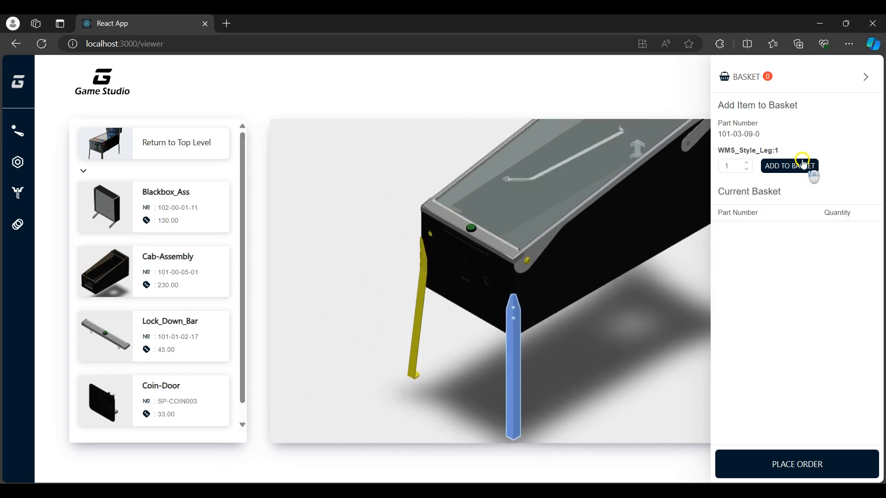
Add the WMS_Style_Leg:1 leg to the basket and place the order
click(790, 166)
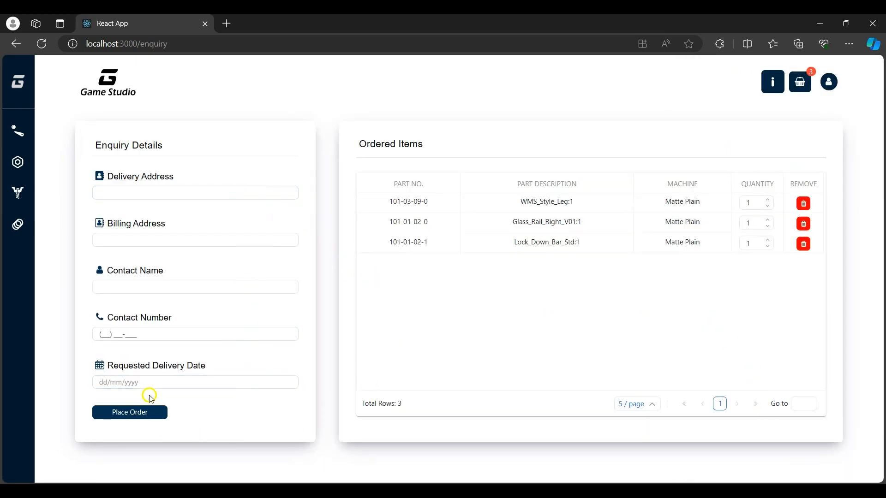
click(18, 225)
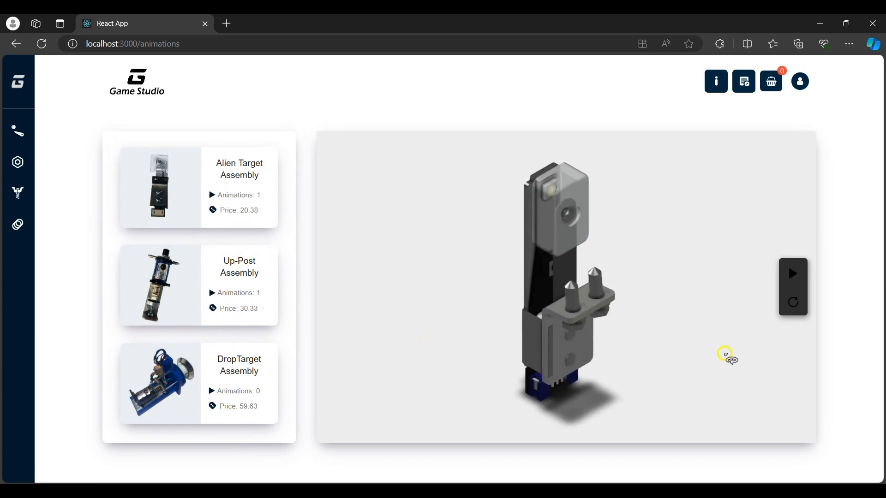
Run the Alien Target Assembly animation to separate the target from the body
click(792, 274)
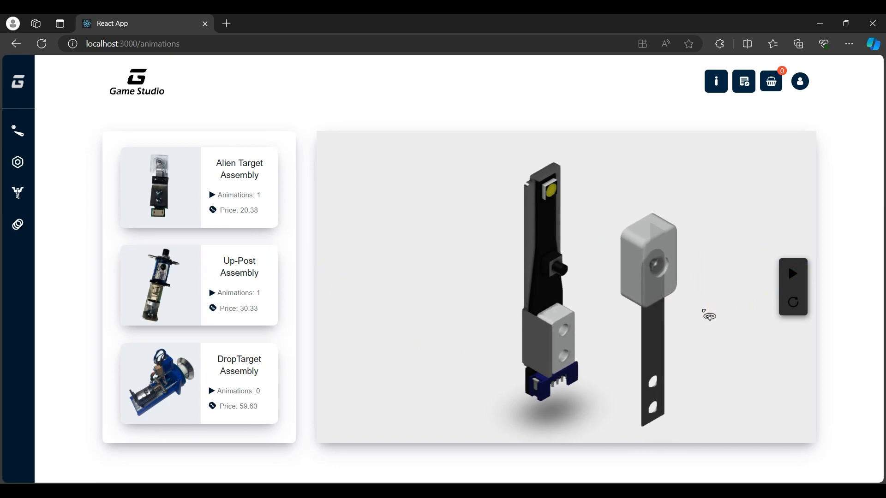
click(792, 274)
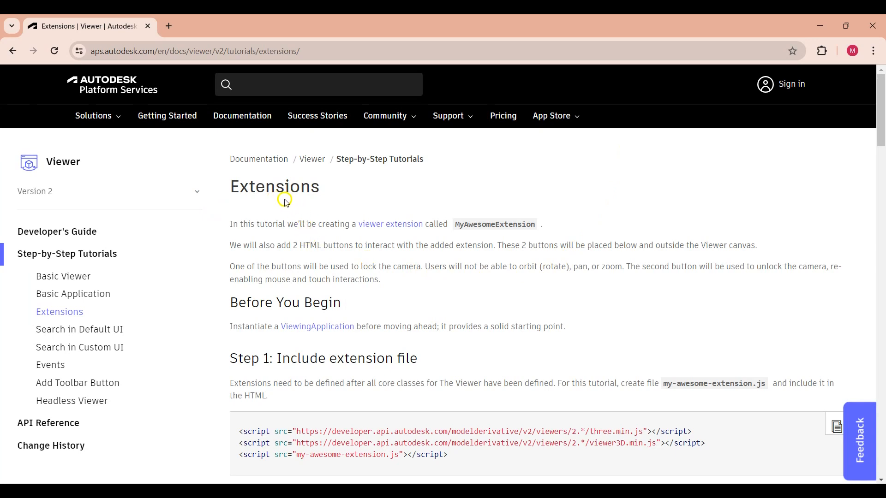
mouse_move(250, 222)
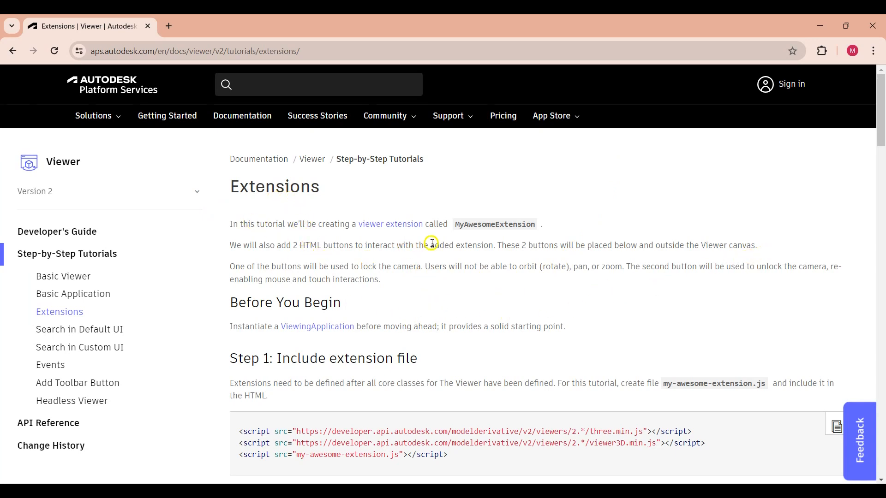
Scroll the Viewer Extensions tutorial down to Step 2
scroll(down, 3)
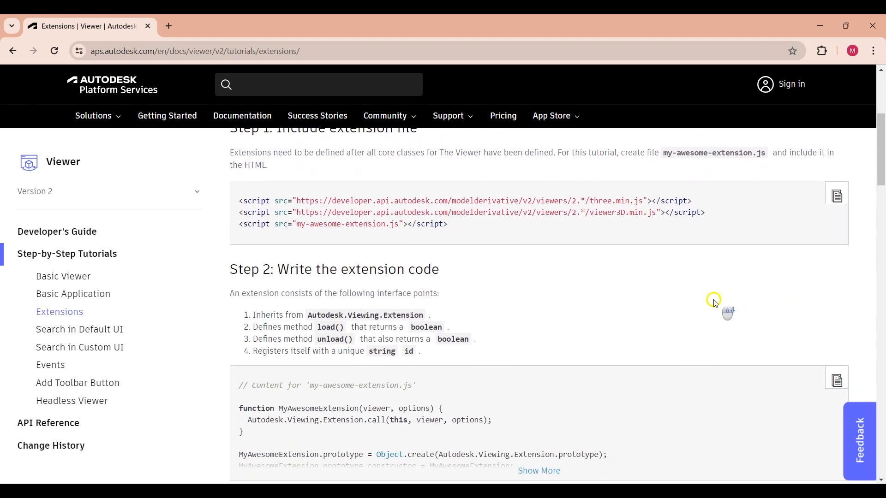
scroll(down, 3)
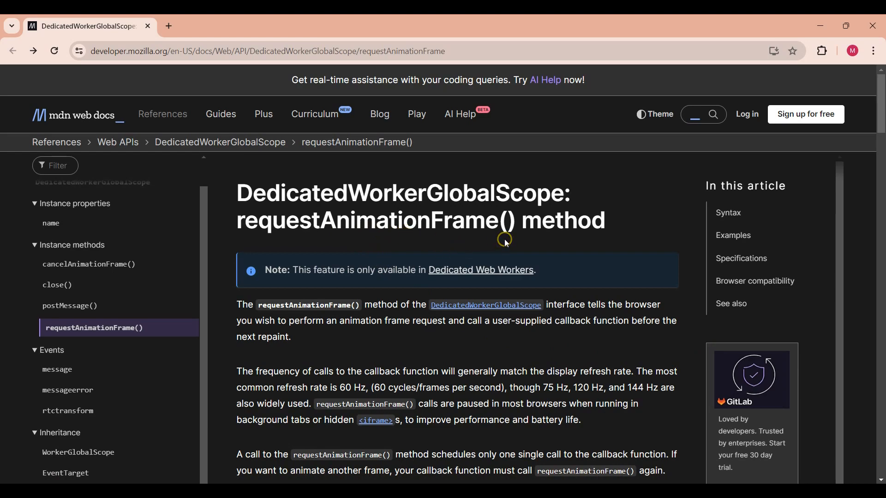
mouse_move(608, 345)
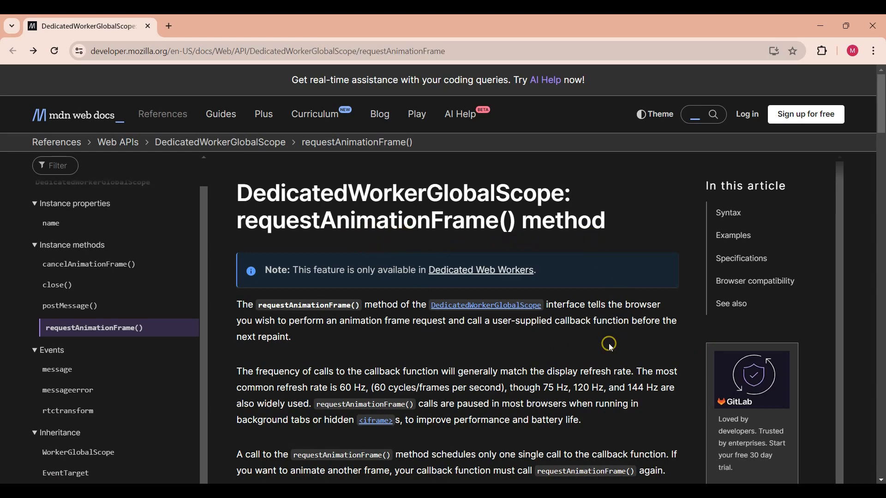
mouse_move(411, 327)
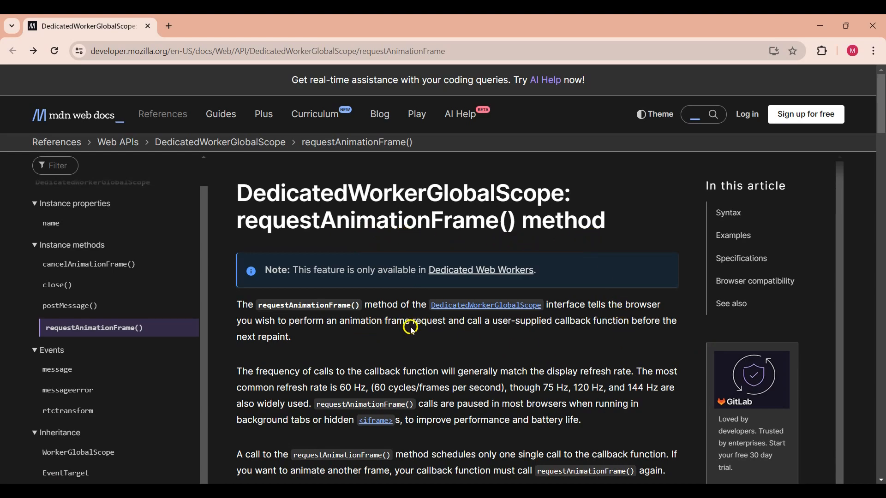
mouse_move(639, 345)
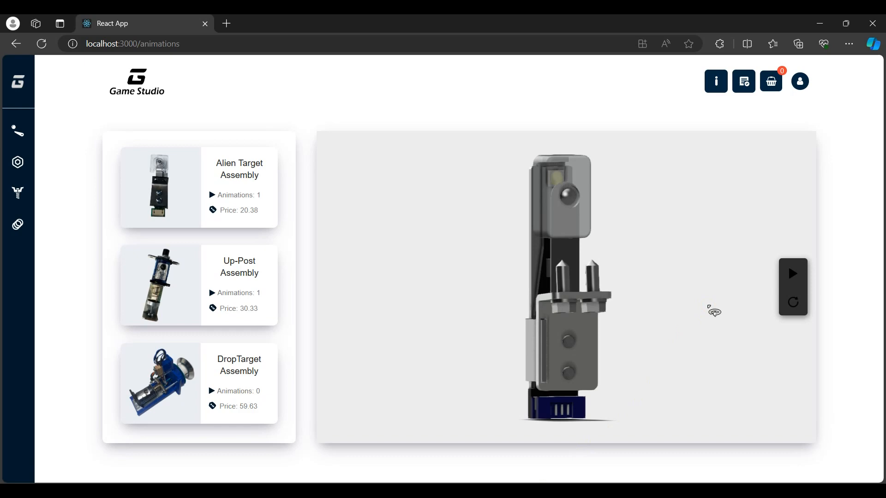
Go to Manage Products from the user account menu
click(799, 81)
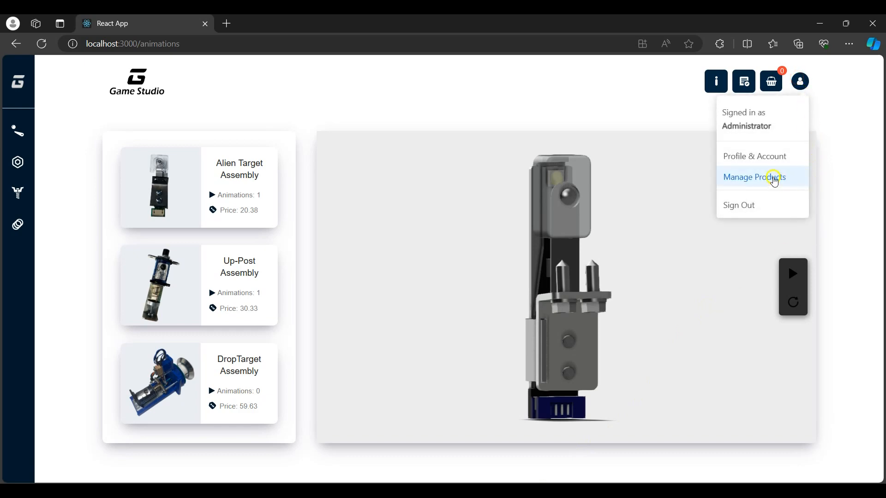
click(755, 176)
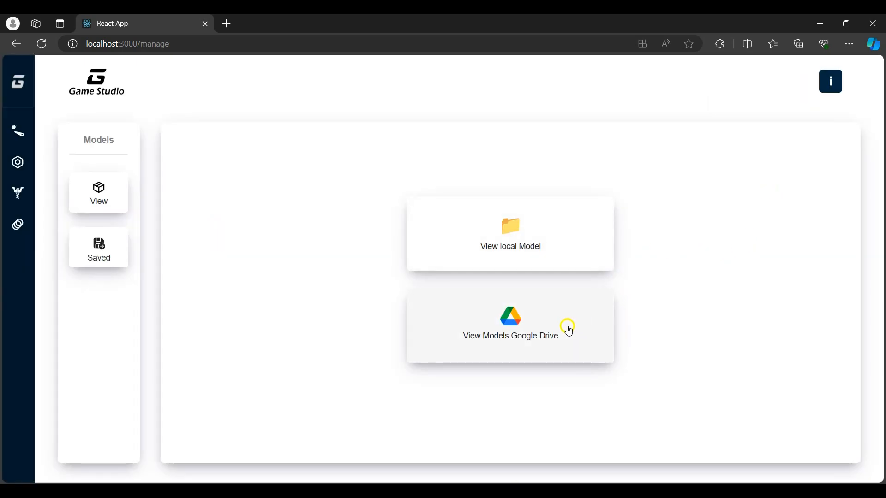
mouse_move(720, 224)
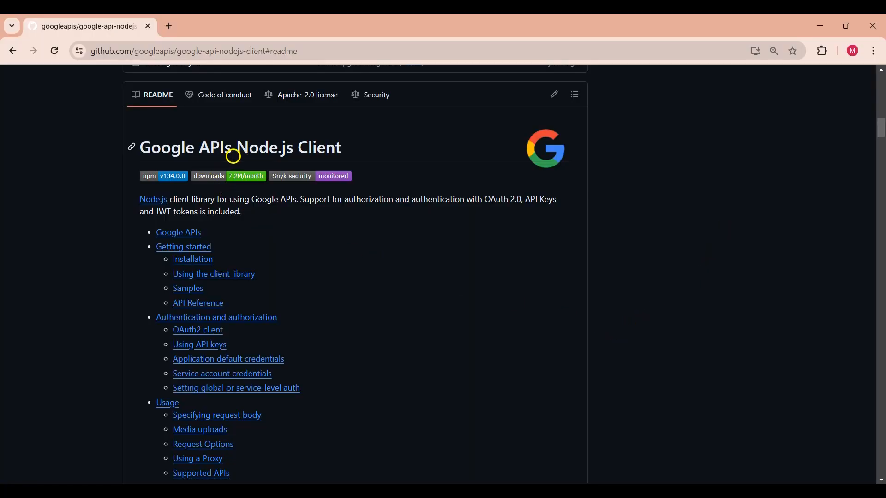
Scroll the google-api-nodejs-client README to Getting started and Installation
scroll(down, 3)
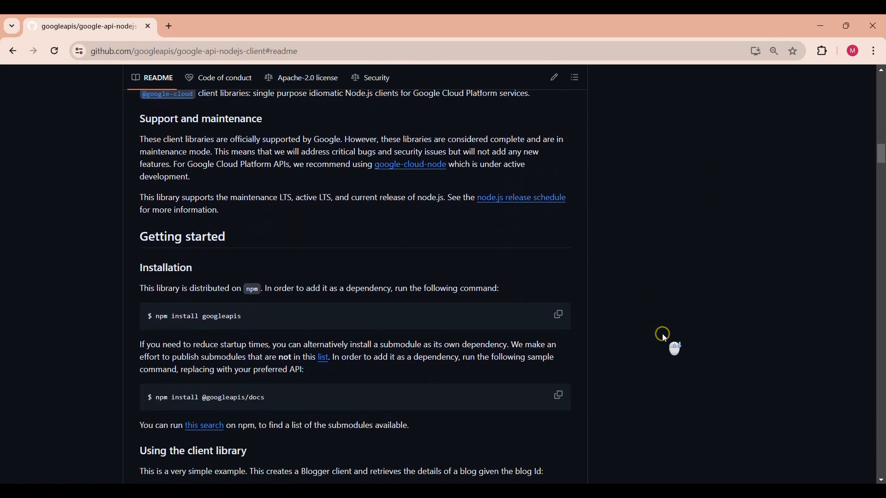
scroll(down, 3)
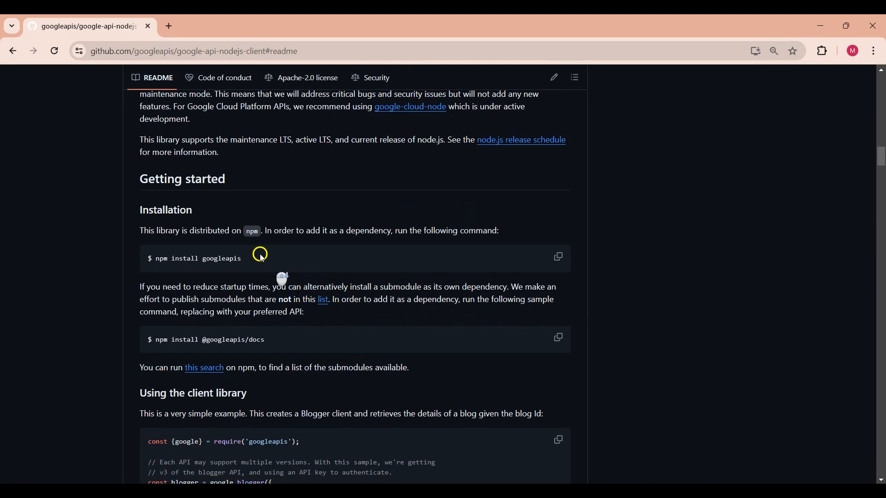
scroll(down, 3)
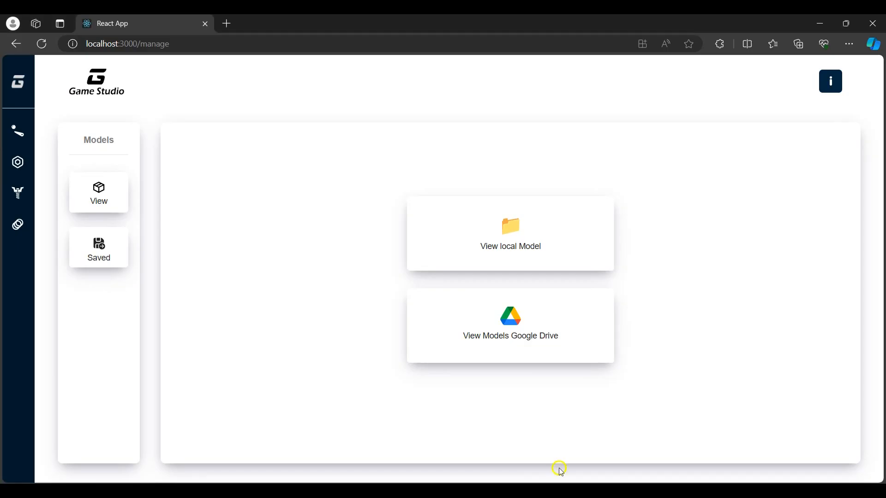
mouse_move(709, 318)
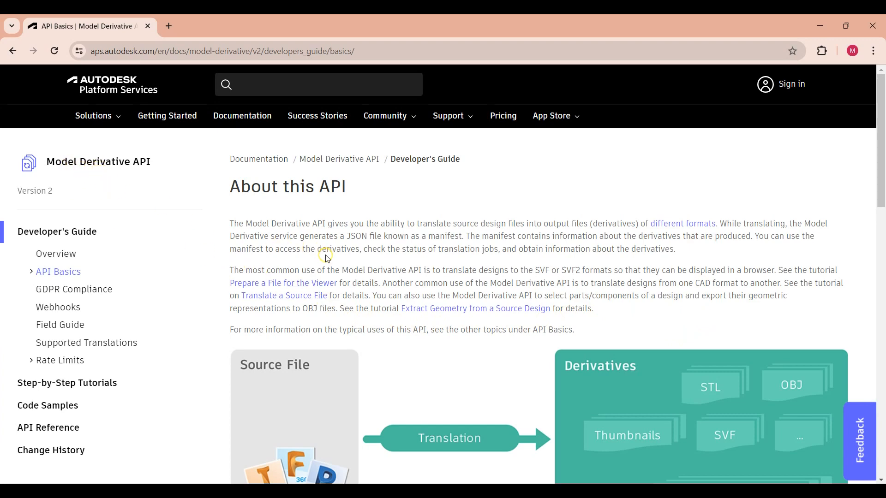
Read API Basics, then open the Model Derivative API Overview page
scroll(down, 3)
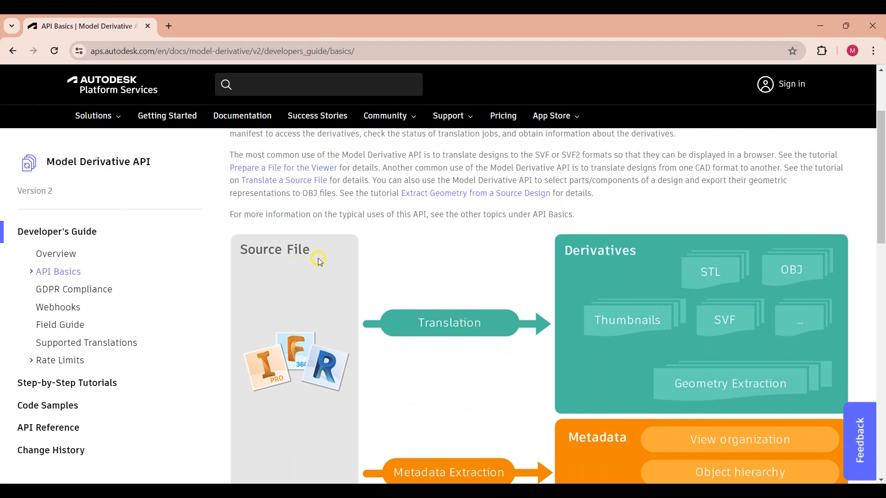
click(53, 253)
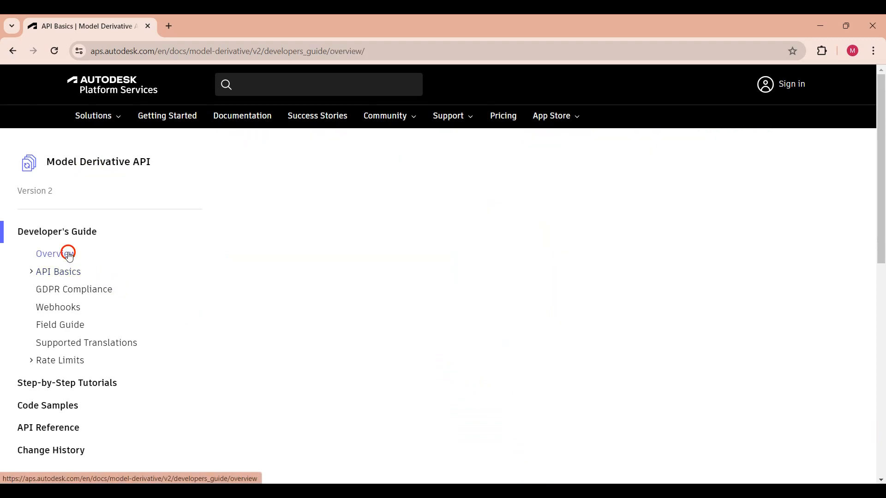
click(48, 254)
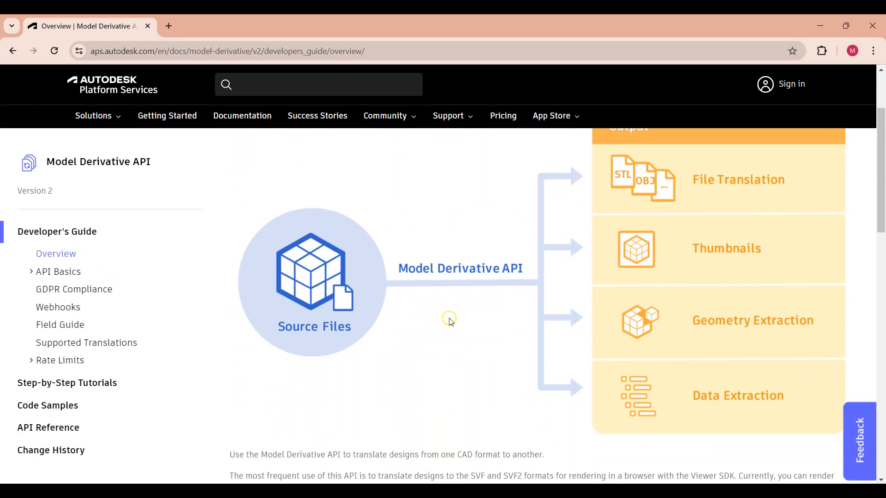
mouse_move(725, 185)
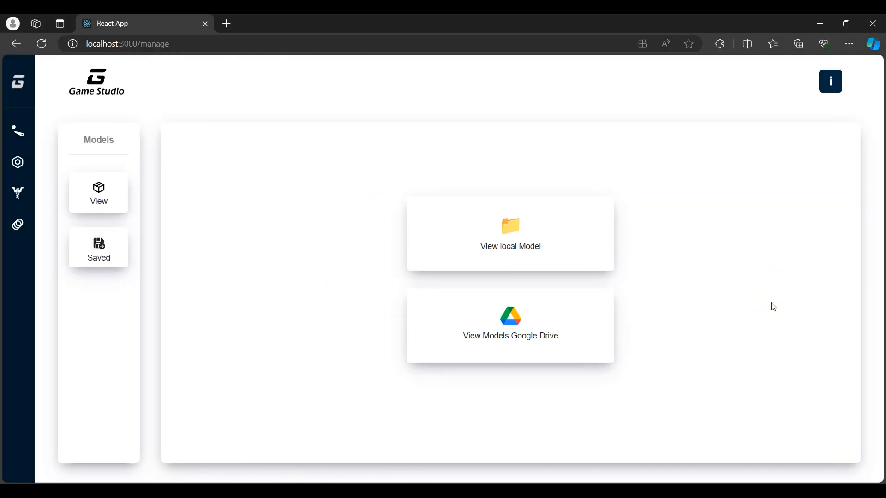
mouse_move(509, 237)
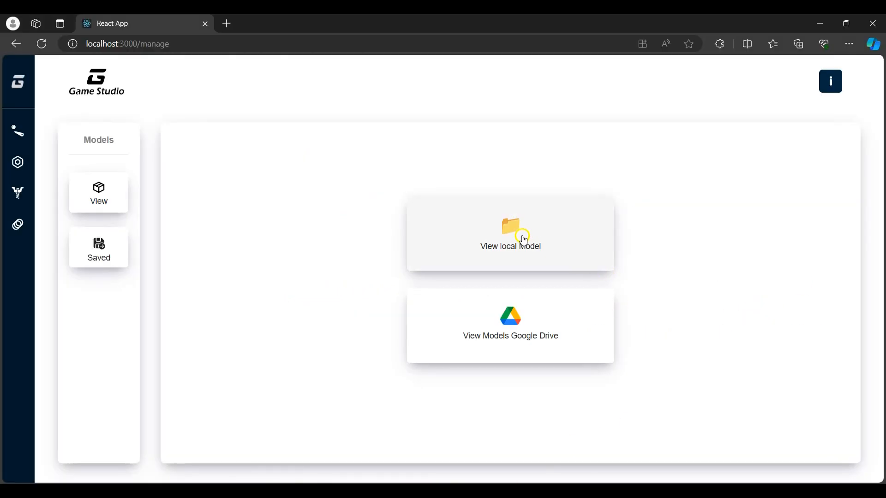
Upload the local T-Nut .ipt part file for translation
click(510, 233)
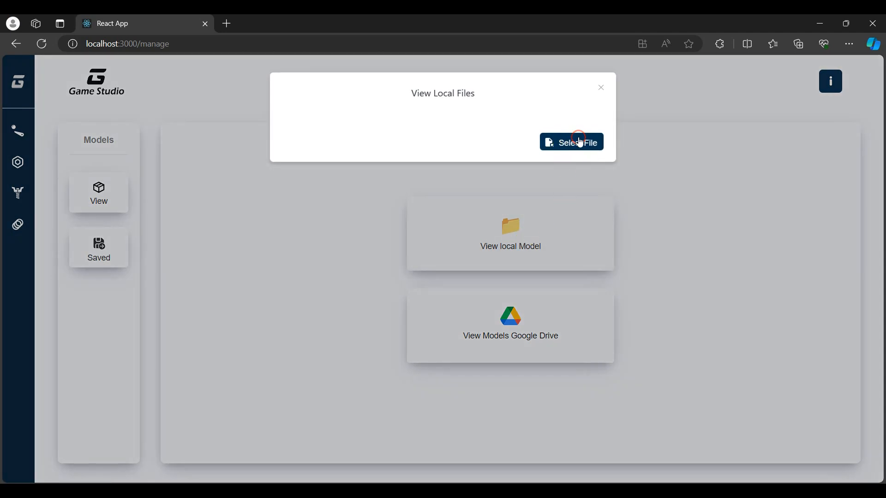
click(571, 142)
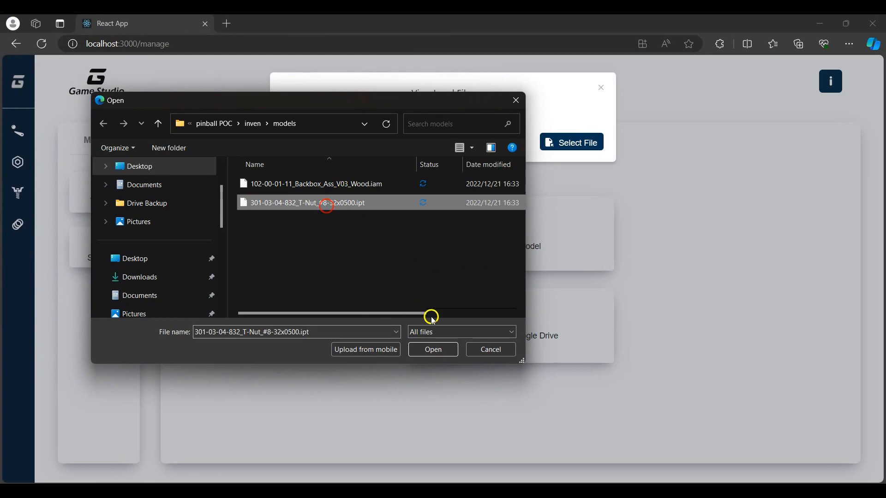
click(432, 349)
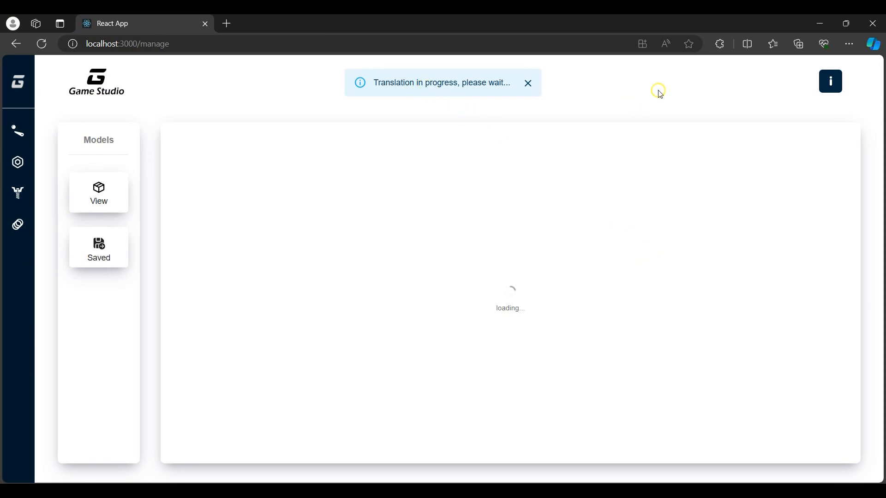
Orbit the translated T-Nut part to view its sides and flat face
click(526, 83)
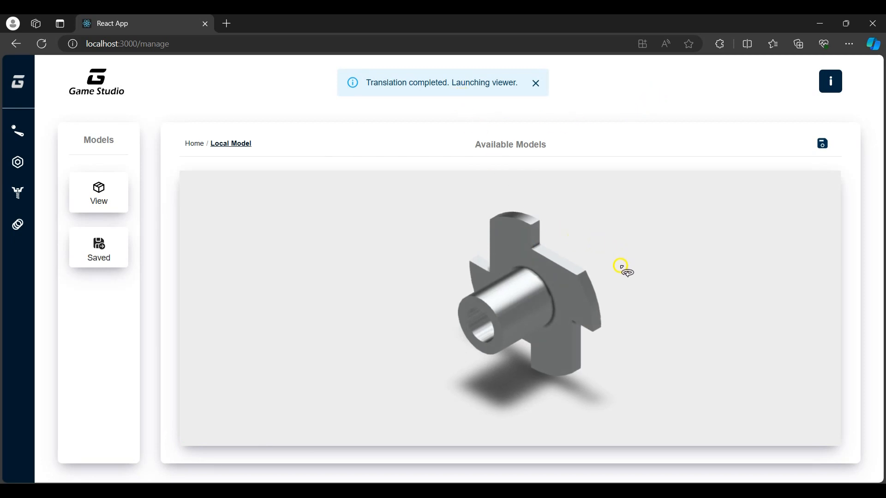
drag(620, 266, 455, 297)
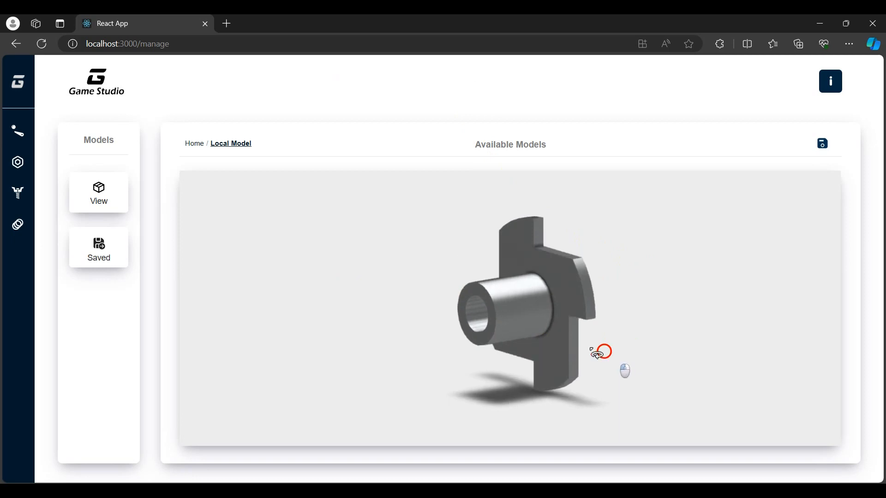
drag(600, 350, 577, 397)
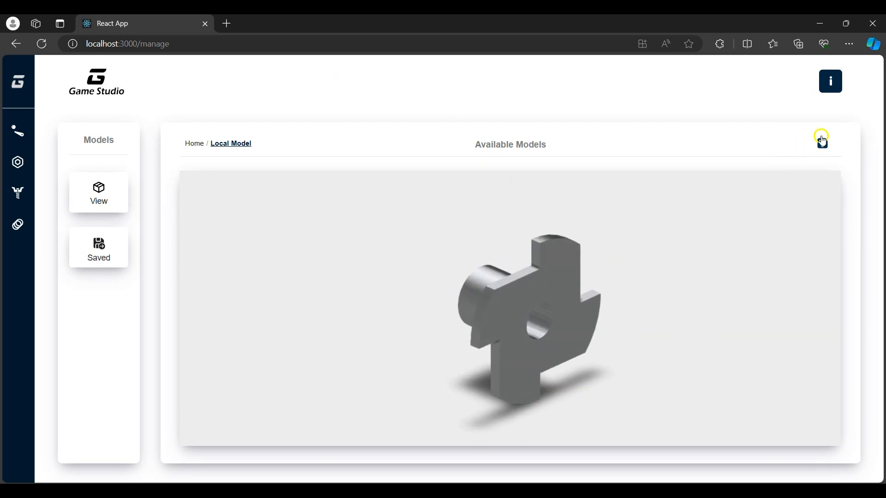
mouse_move(826, 148)
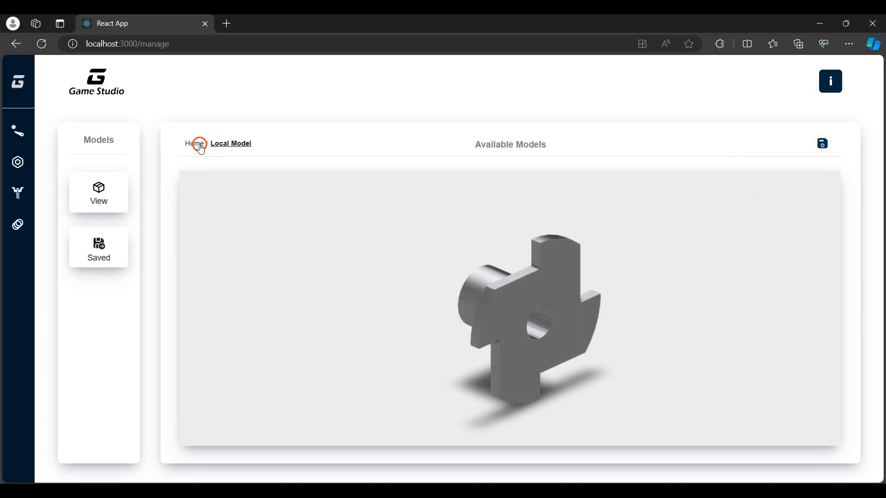
From the Game Studio home page, browse Google Drive models and expand the Assemblies folder
click(194, 143)
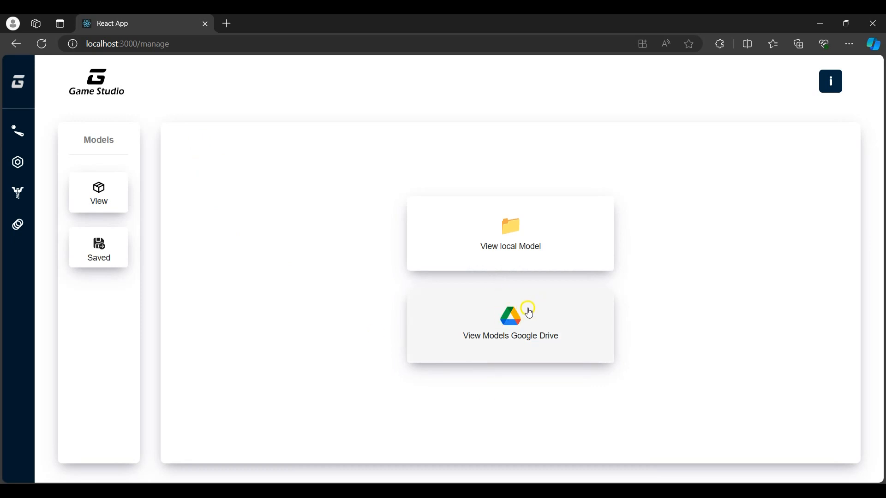
mouse_move(705, 252)
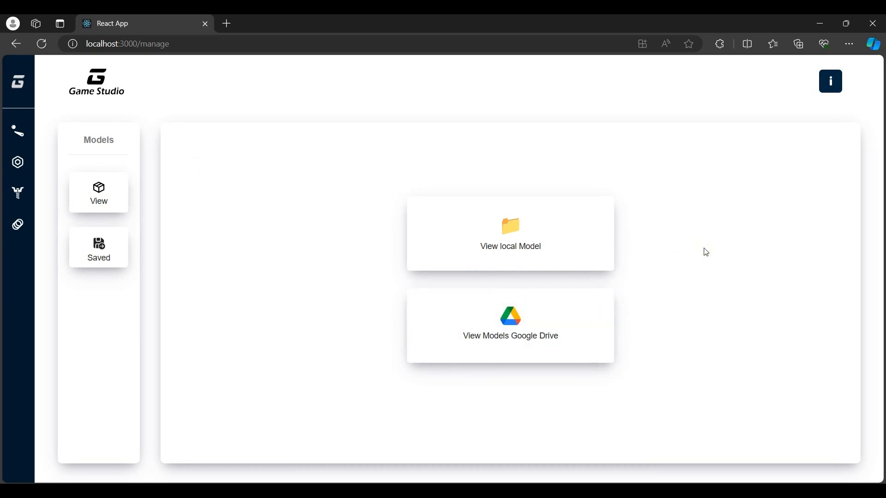
click(509, 325)
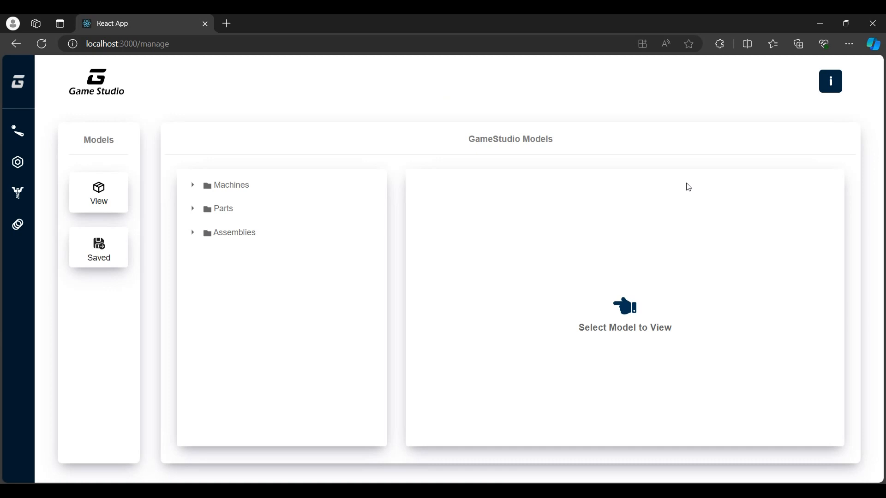
click(193, 232)
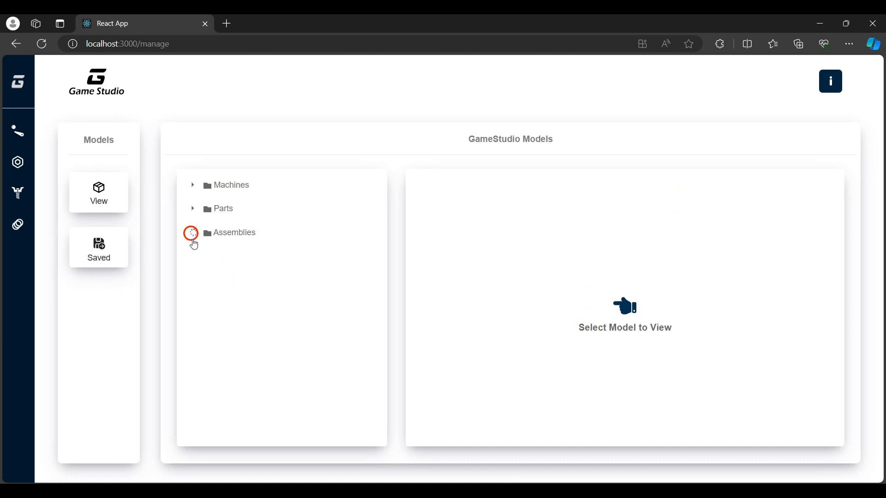
click(191, 232)
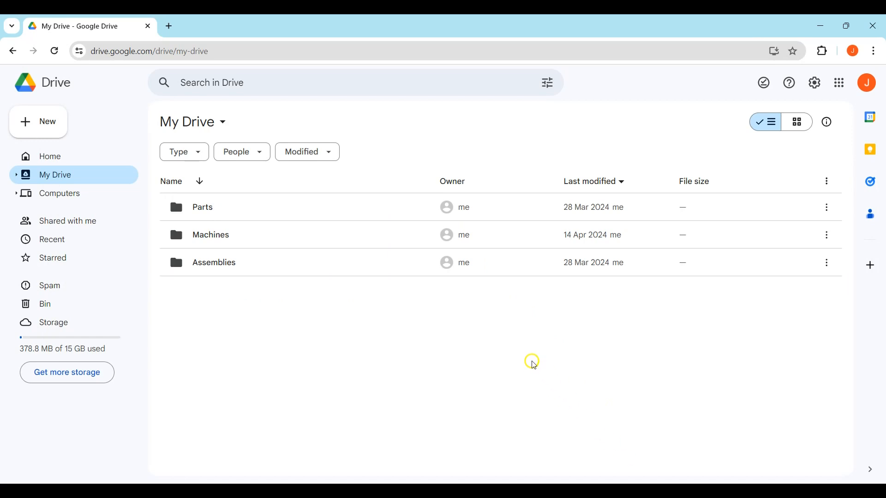
mouse_move(243, 262)
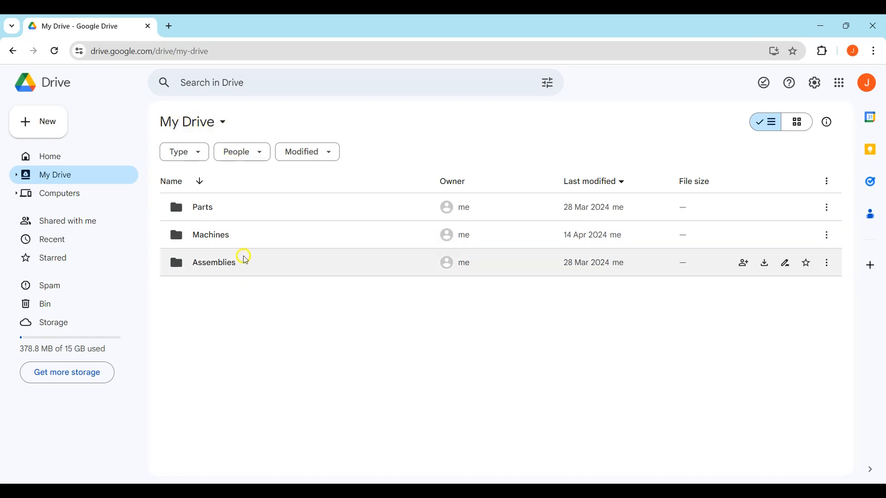
Open the Drive Parts folder to see its T-Nut file, then return to My Drive
click(202, 207)
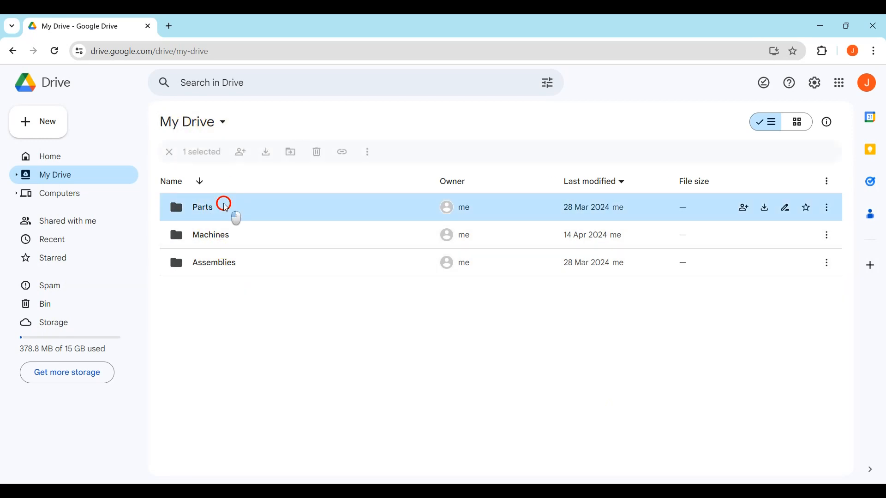
double_click(202, 207)
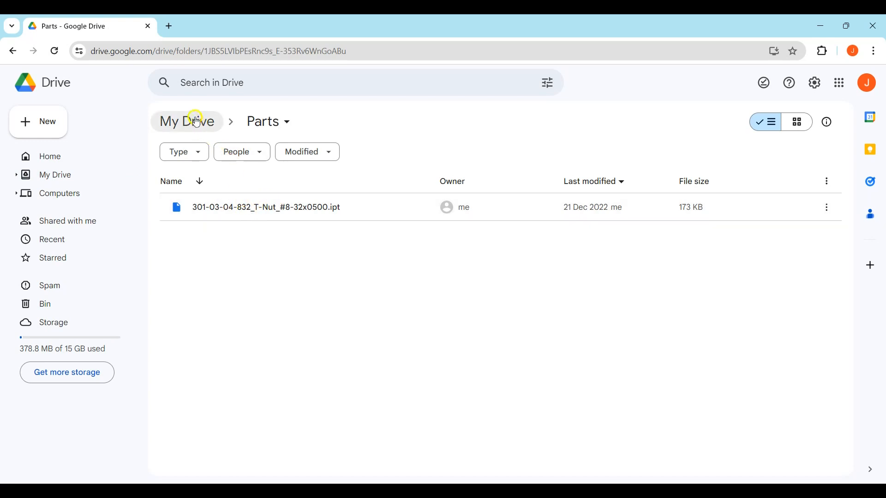
click(187, 121)
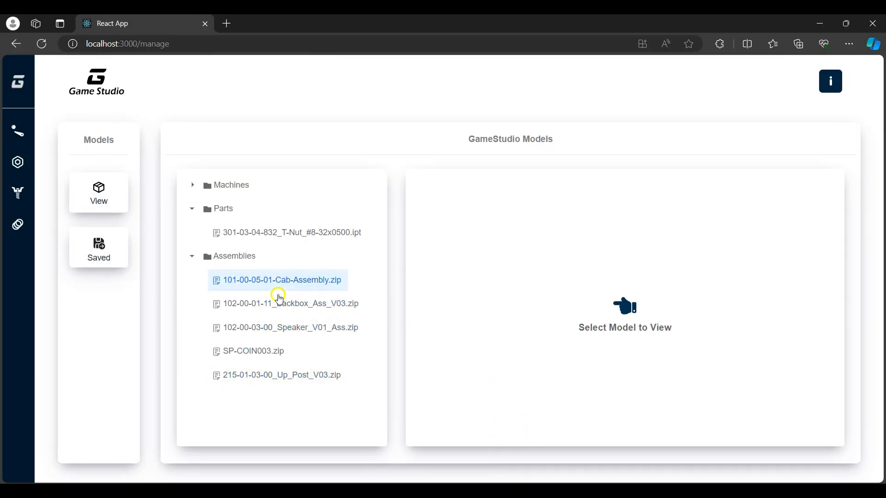
Load the 215-01-03-00_Up_Post_V03 assembly and orbit it in the viewer
click(281, 375)
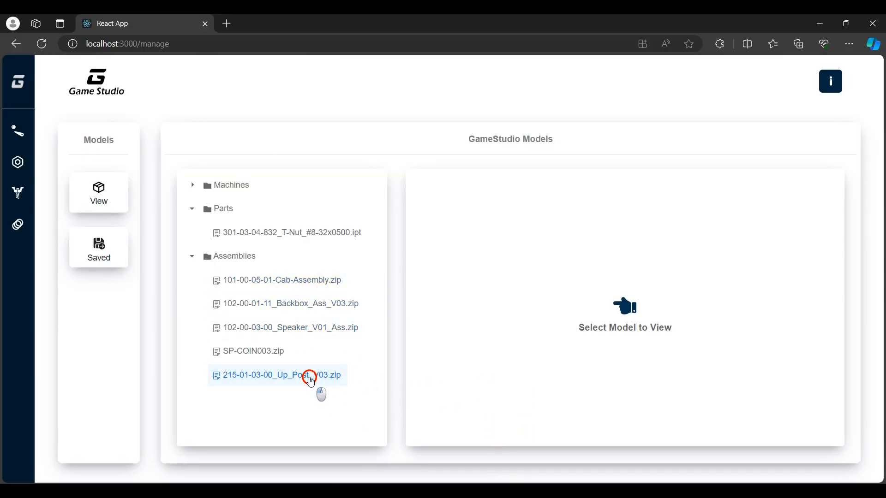
click(281, 374)
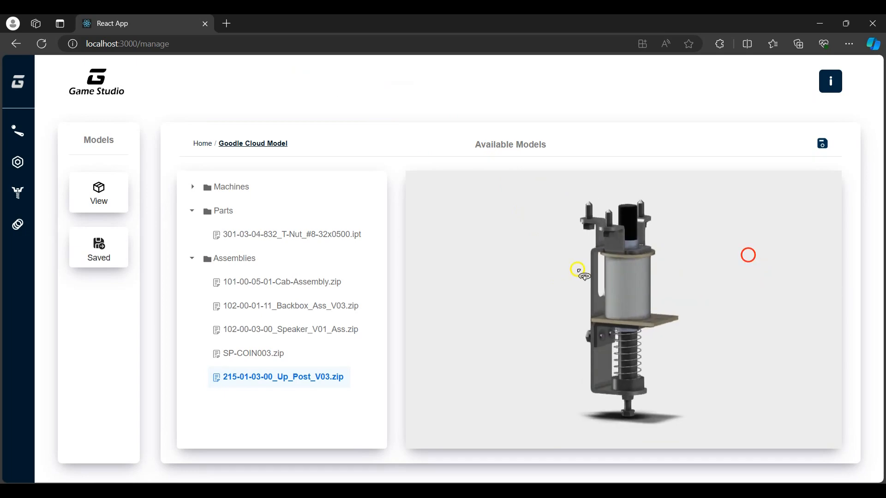
drag(579, 271, 652, 350)
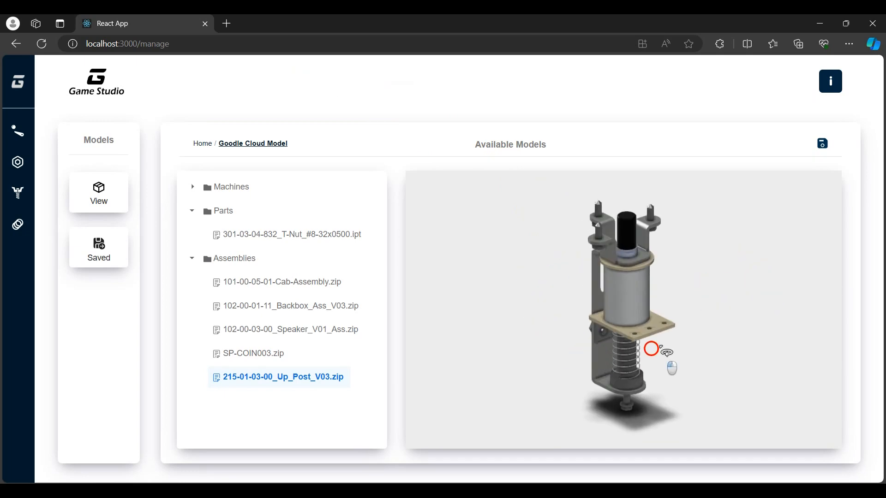
drag(650, 348, 637, 377)
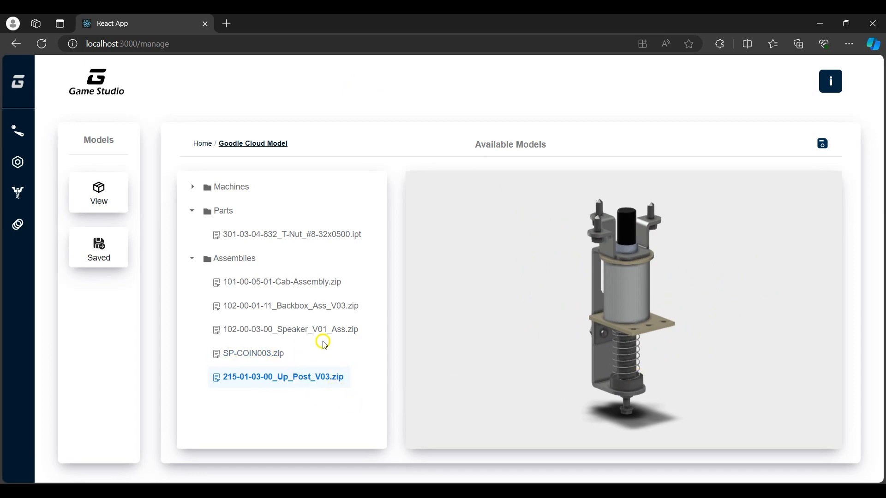
mouse_move(480, 339)
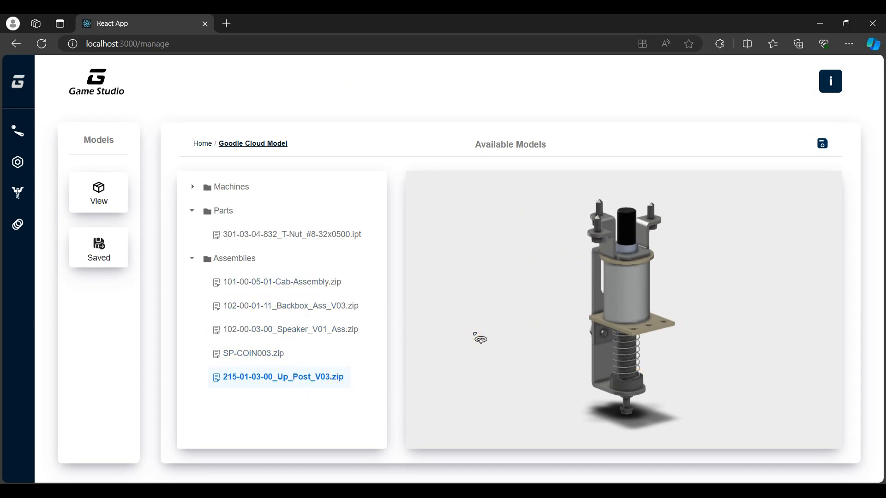
click(822, 143)
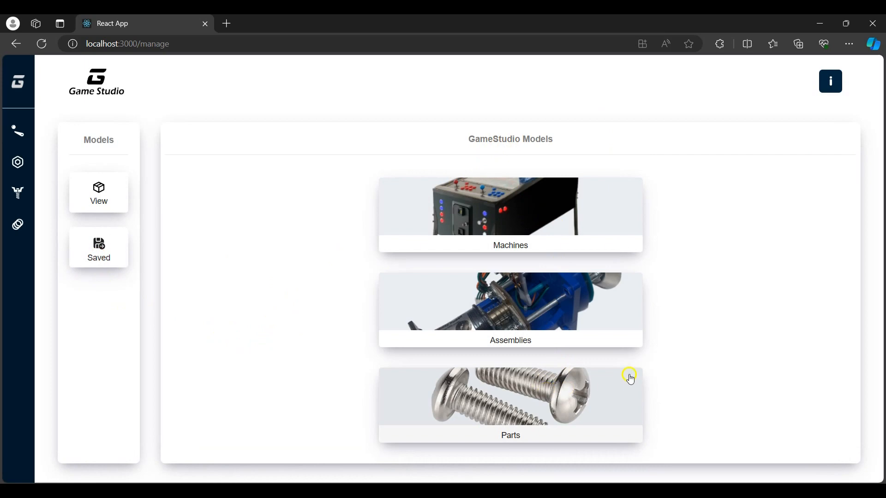
mouse_move(722, 277)
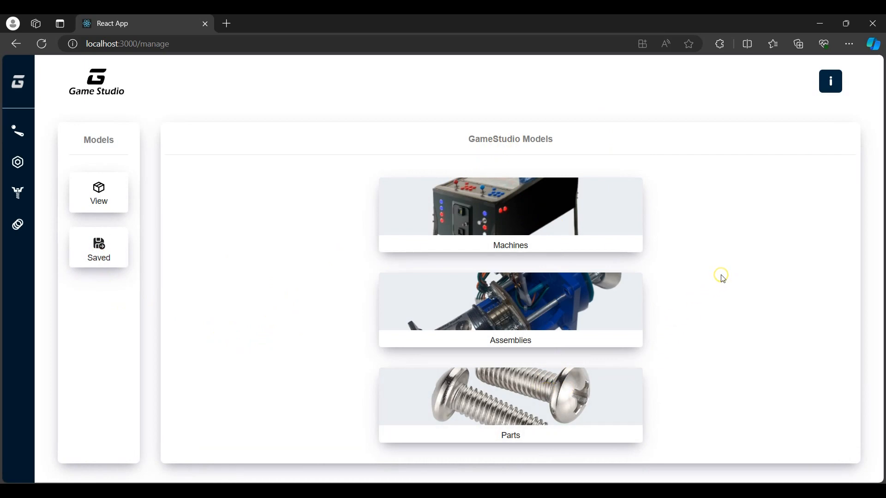
Open the saved Pinball_Machine model from the Machines category
click(509, 214)
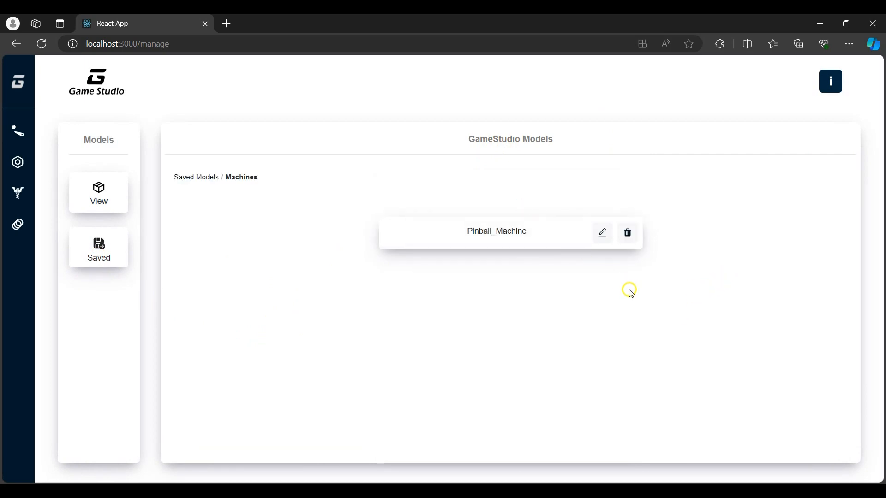
click(495, 231)
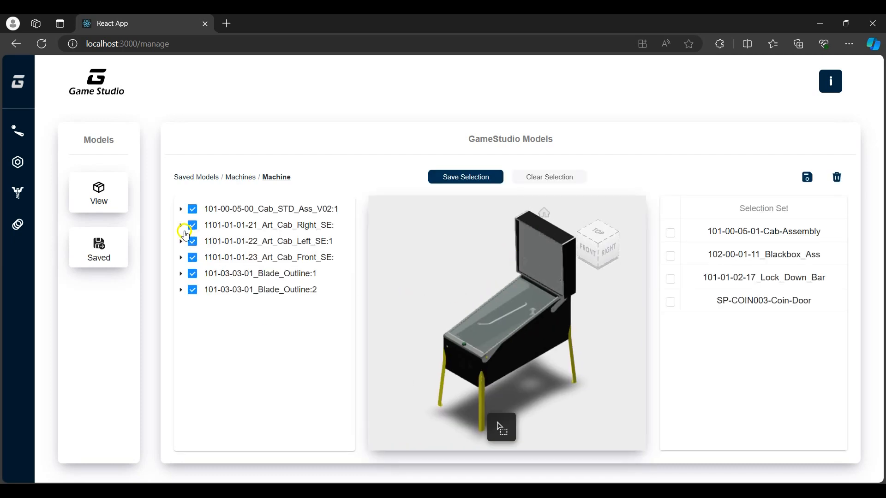
Expand the Cab_STD_Ass cabinet assembly and scroll through its parts list
click(181, 208)
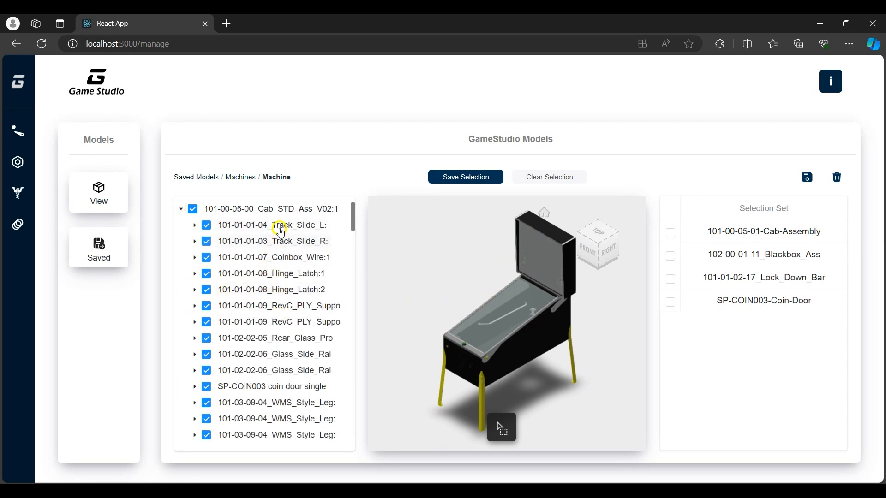
scroll(down, 3)
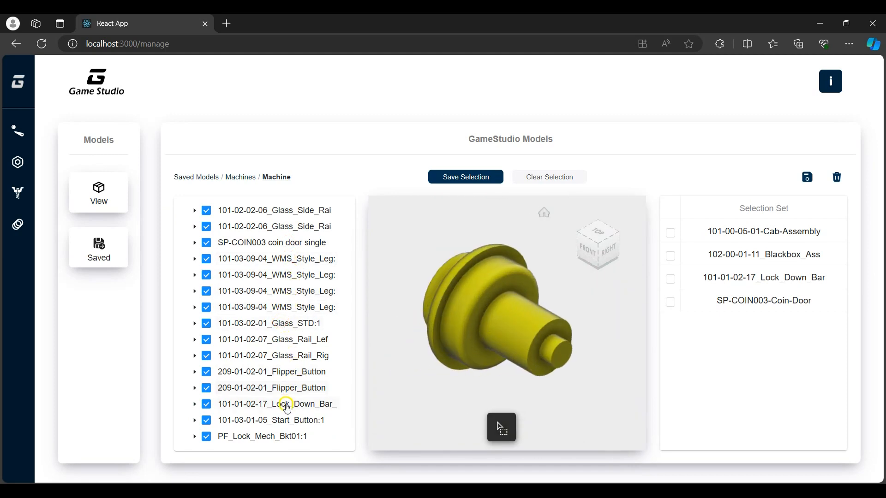
scroll(down, 3)
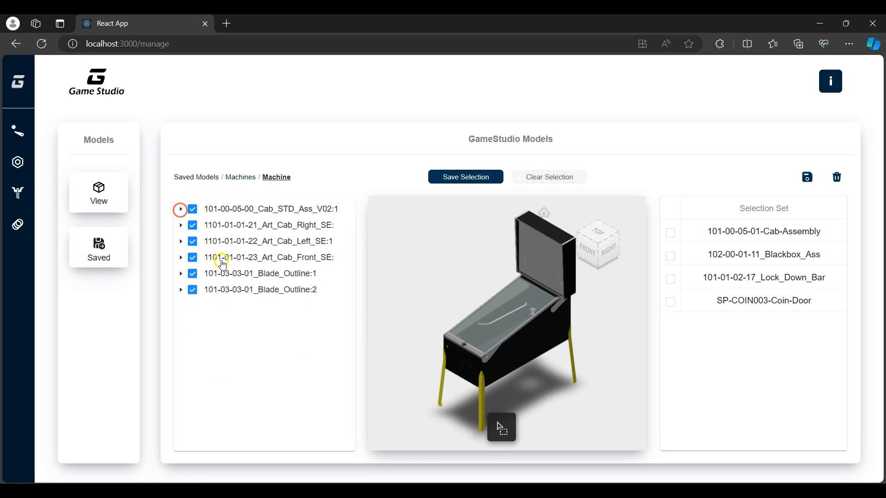
mouse_move(500, 426)
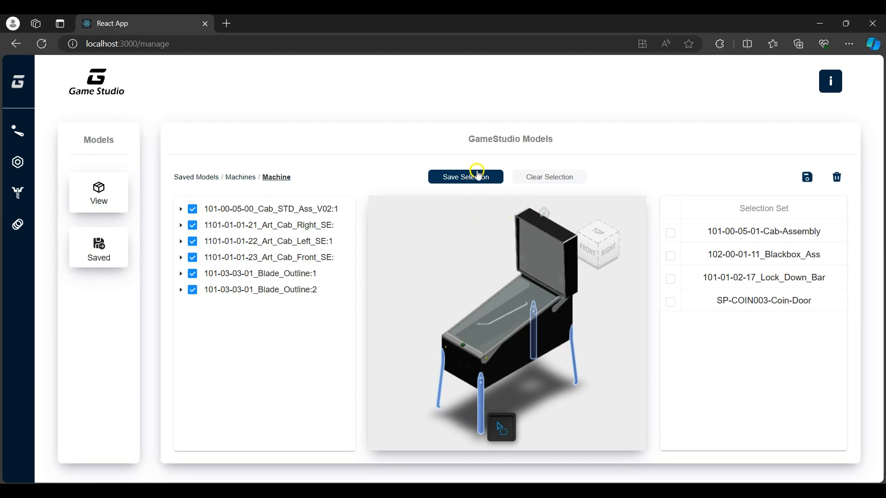
mouse_move(648, 171)
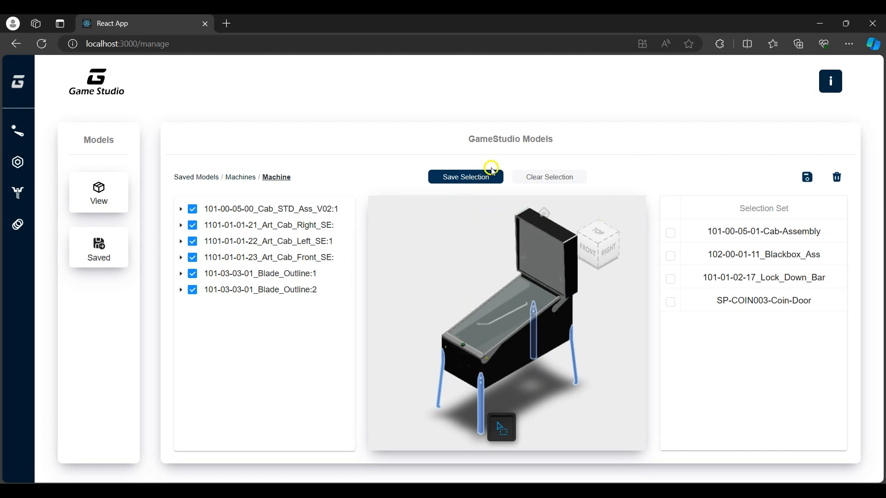
Save the leg selection as set '101-03-09-04_WMS_Style_Leg_Kit'
click(465, 177)
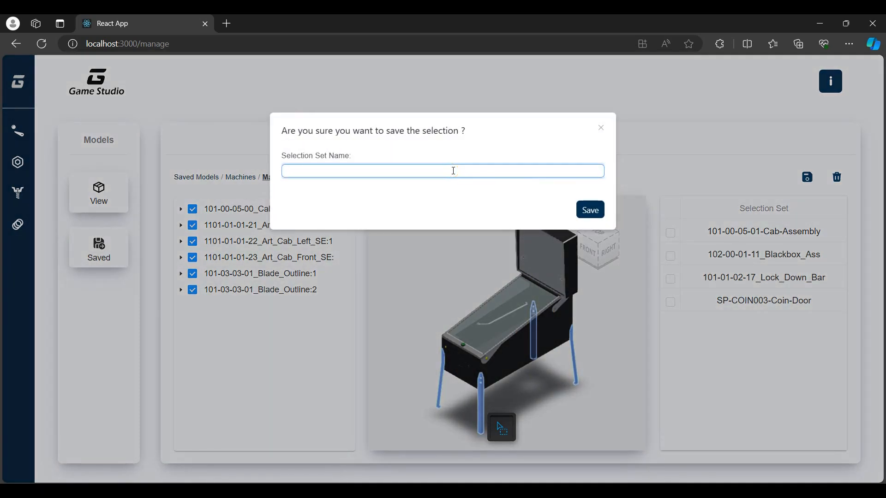
text(101-03-09-04_WMS_Style_Leg_Kit)
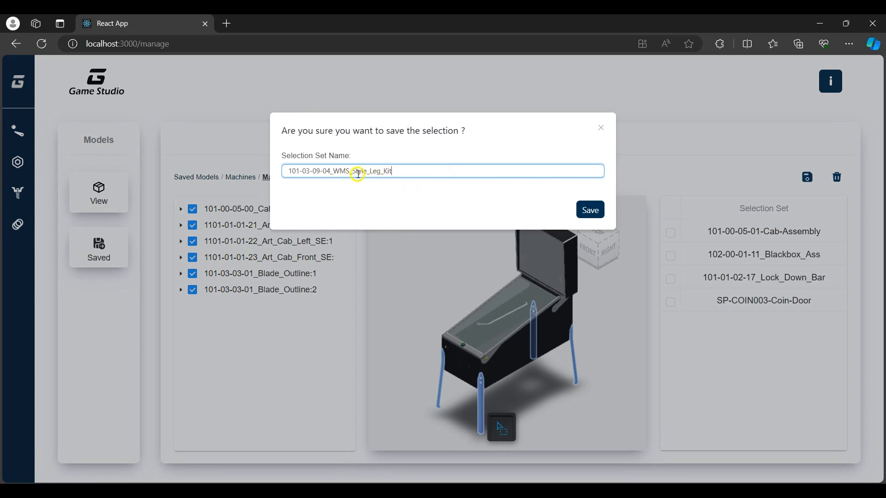
click(589, 209)
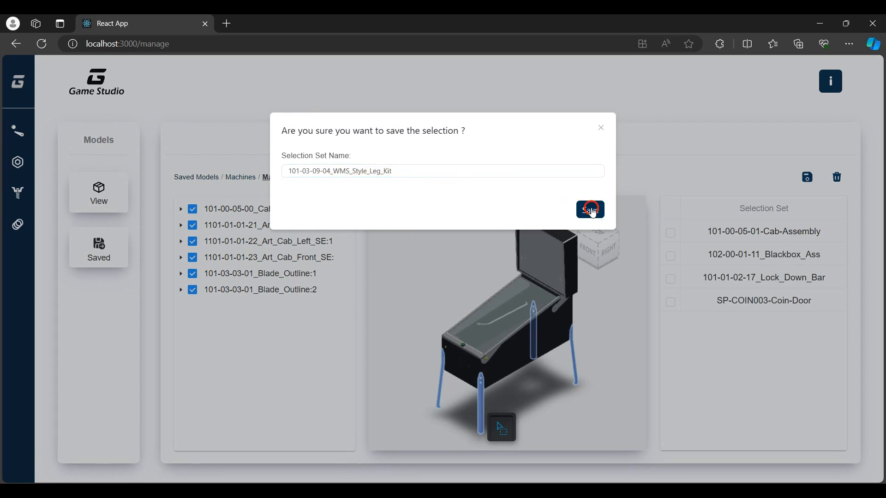
click(590, 209)
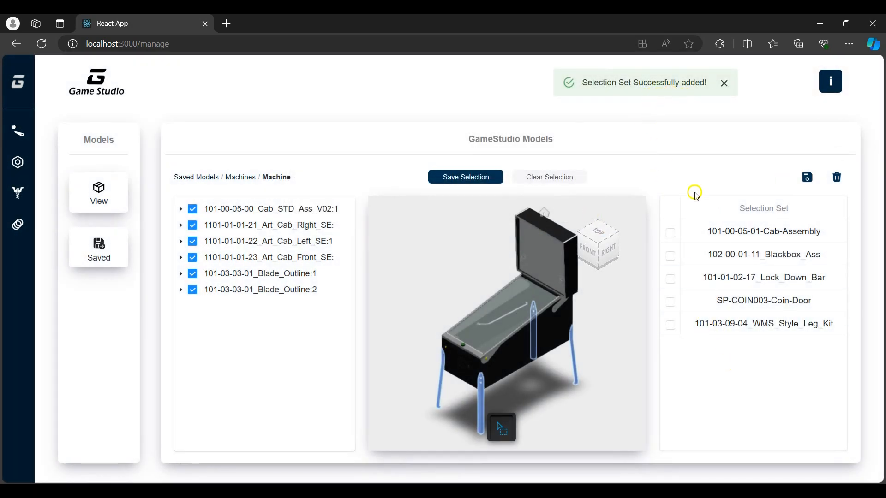
Preview the Lock_Down_Bar set, then the new WMS_Style_Leg_Kit set
click(763, 278)
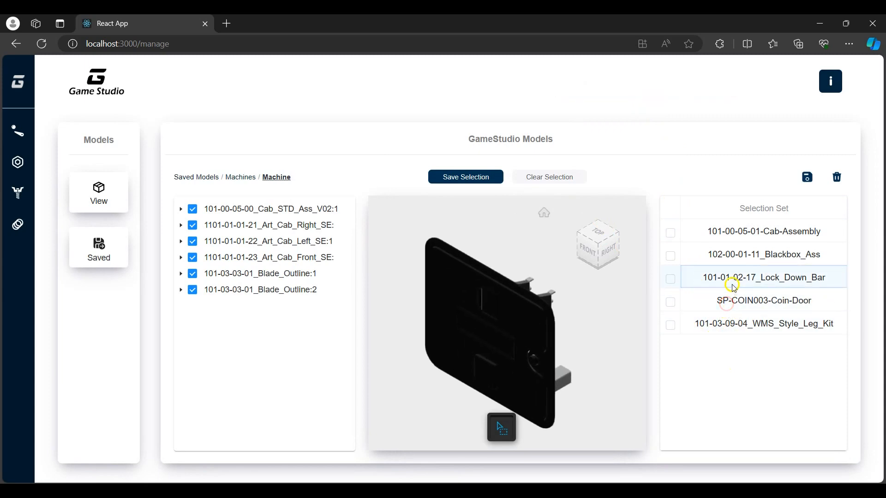
click(763, 323)
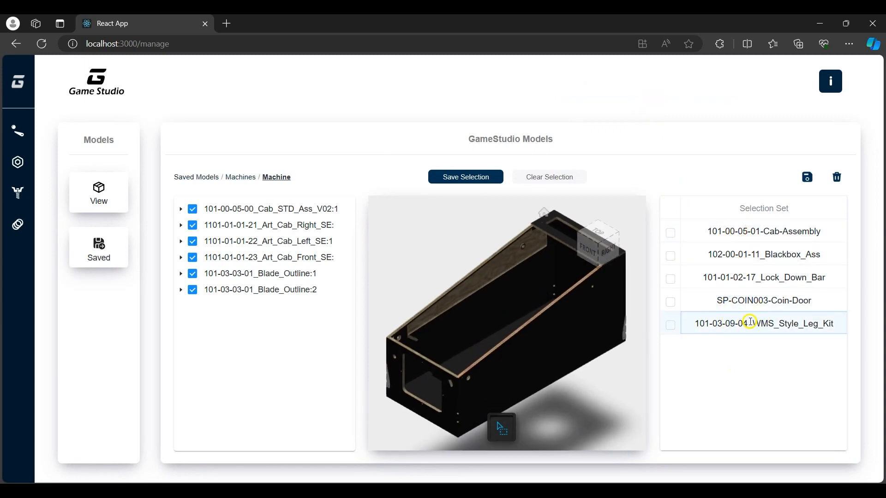